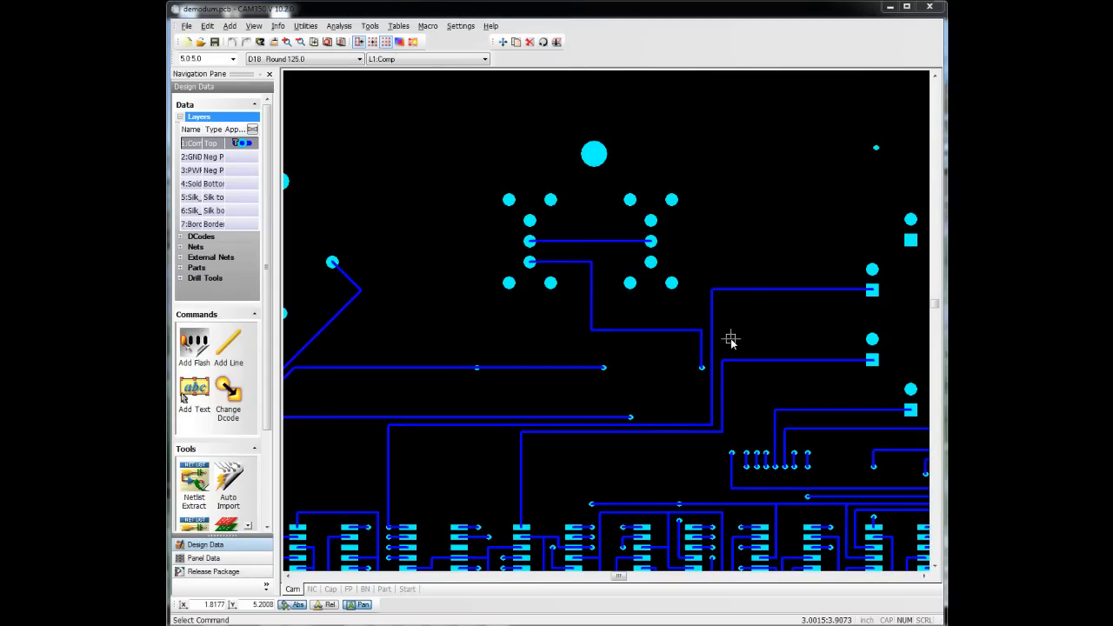
{"action": "mouse_move", "coordinate": [312, 73]}
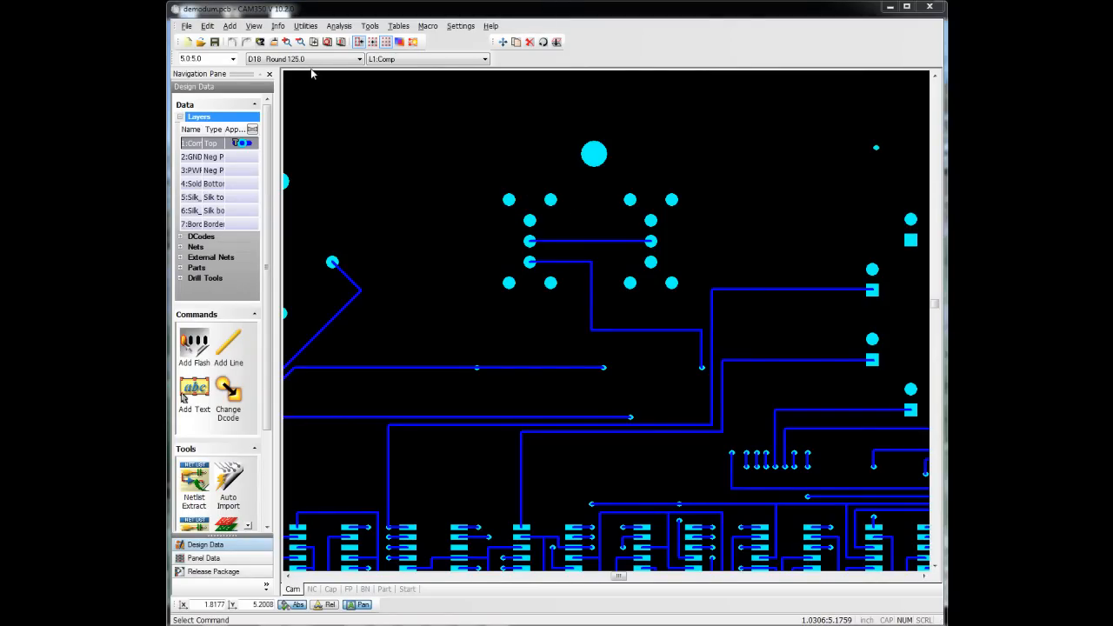
Step: Show the Edit menu's move, copy, delete, rotate and mirror commands over the board
{"action": "left_click", "coordinate": [207, 26]}
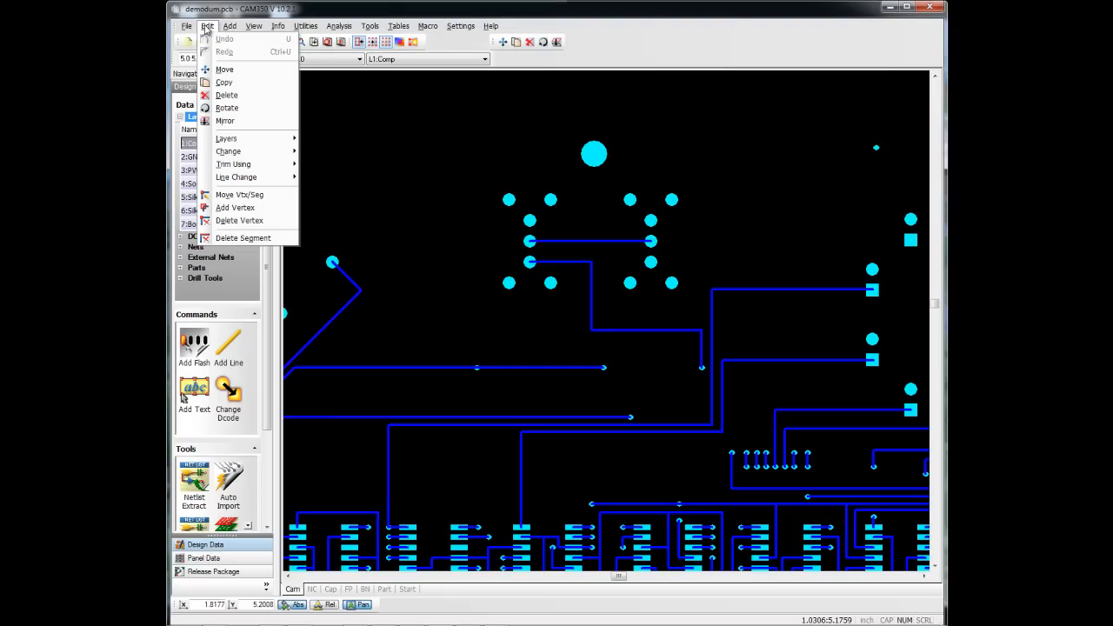
{"action": "mouse_move", "coordinate": [224, 122]}
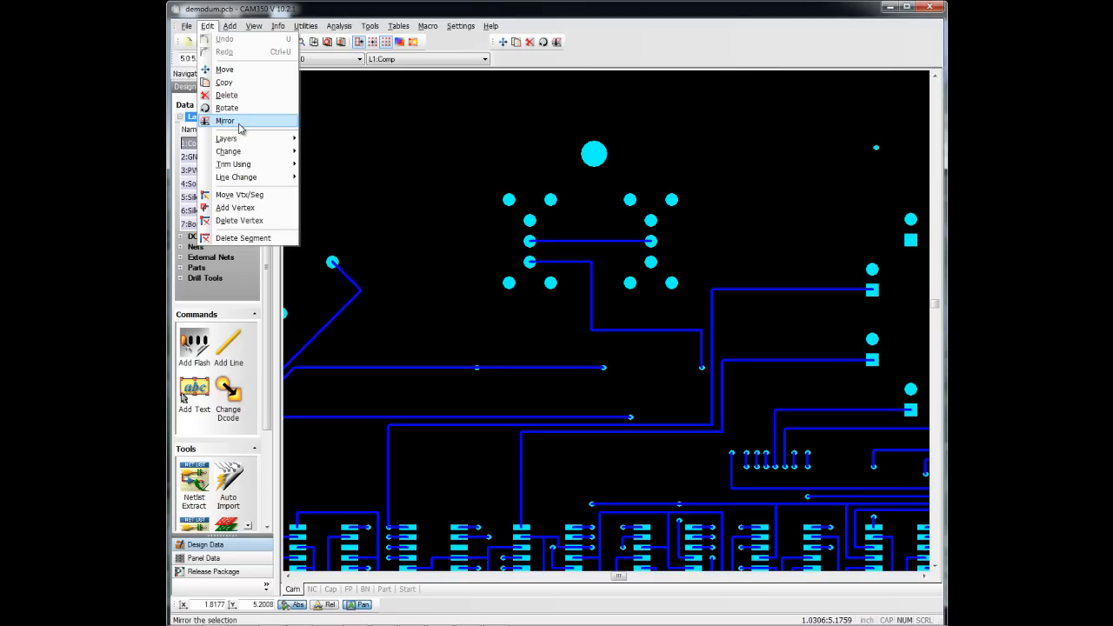
{"action": "mouse_move", "coordinate": [225, 70]}
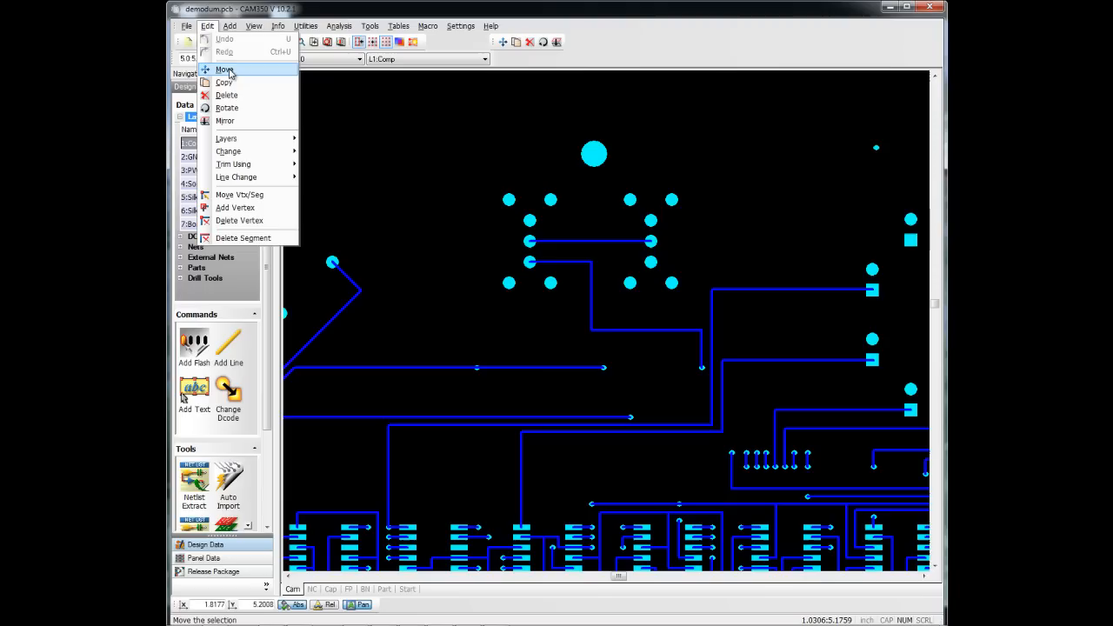
Step: Move the cyan pads from the top cluster up and to the left, leaving the traces behind
{"action": "left_click", "coordinate": [226, 69]}
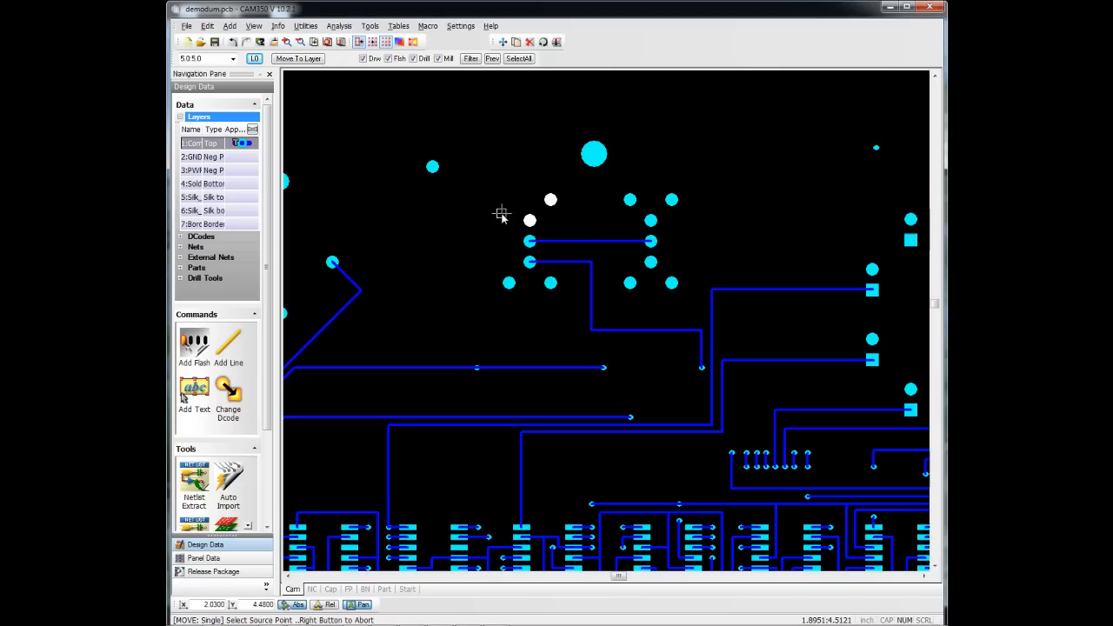
{"action": "mouse_move", "coordinate": [539, 218]}
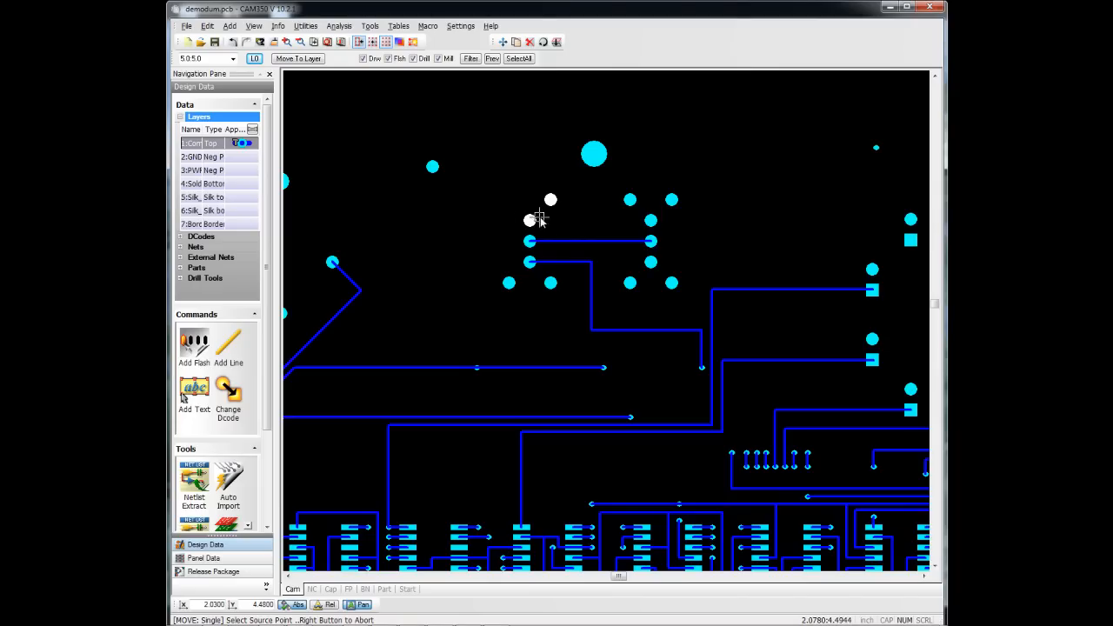
{"action": "left_click", "coordinate": [530, 219]}
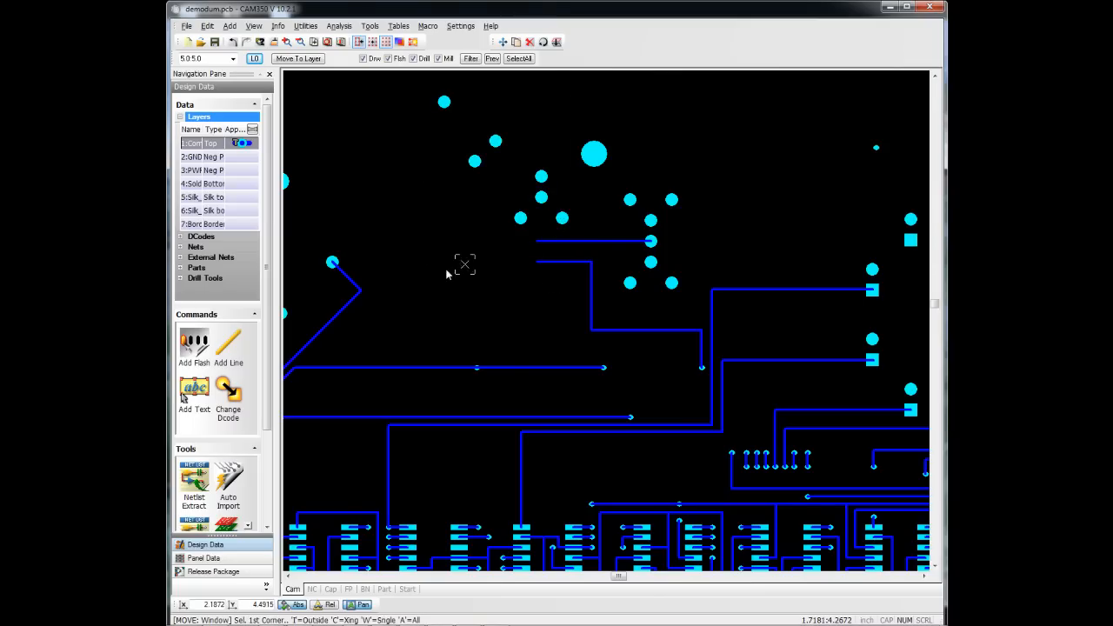
{"action": "mouse_move", "coordinate": [444, 268]}
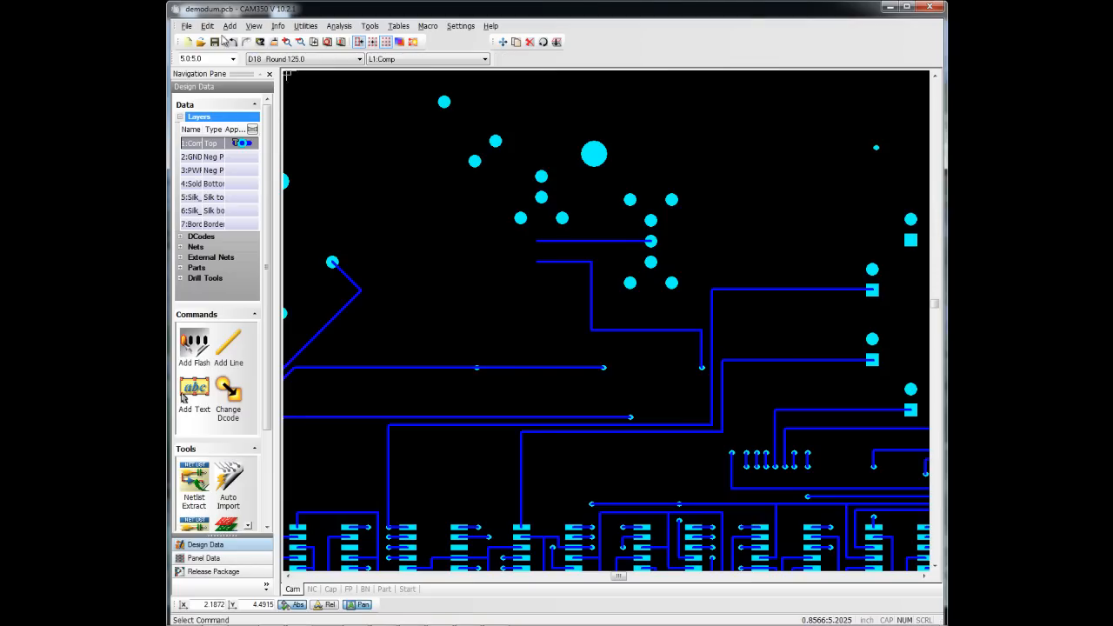
Step: Start a copy with its selection filter limited to D-codes 70, 75 and 77
{"action": "left_click", "coordinate": [207, 26]}
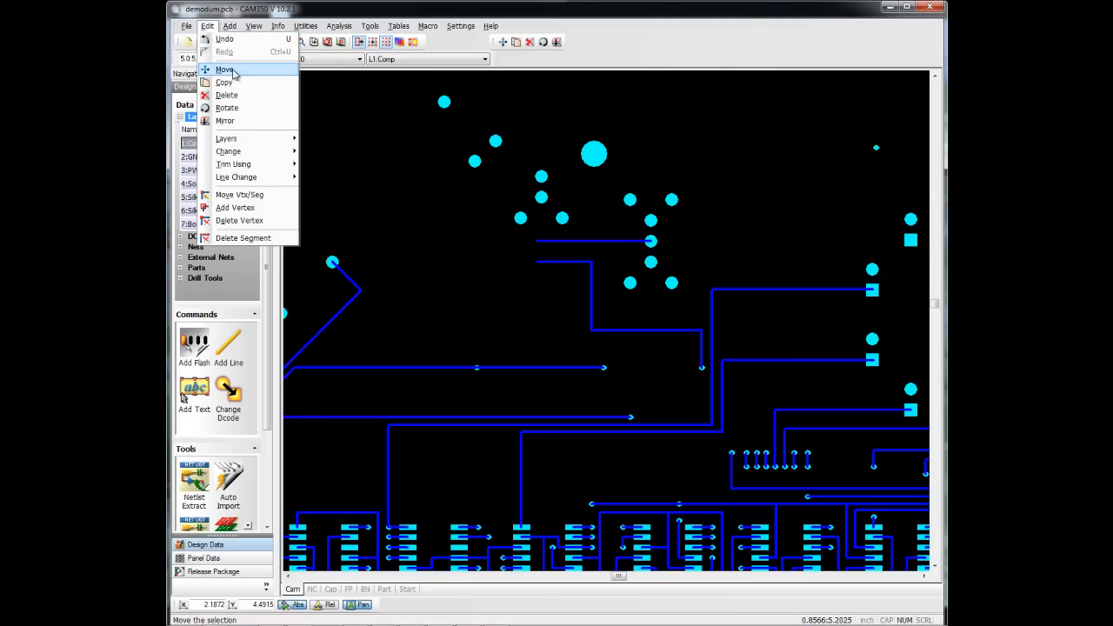
{"action": "left_click", "coordinate": [226, 69]}
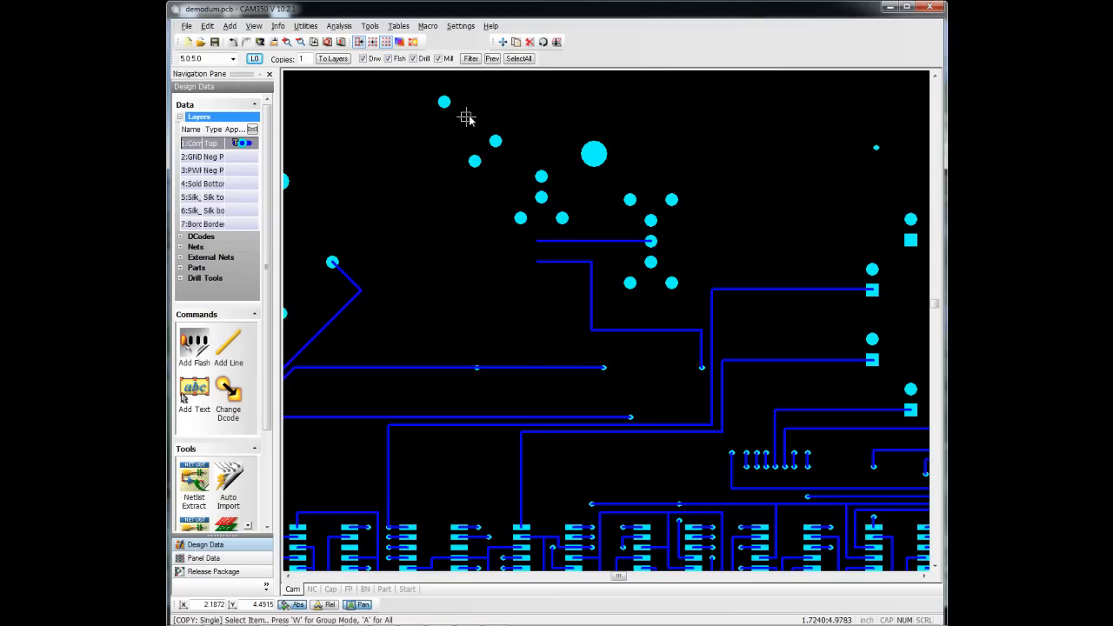
{"action": "left_click", "coordinate": [470, 59]}
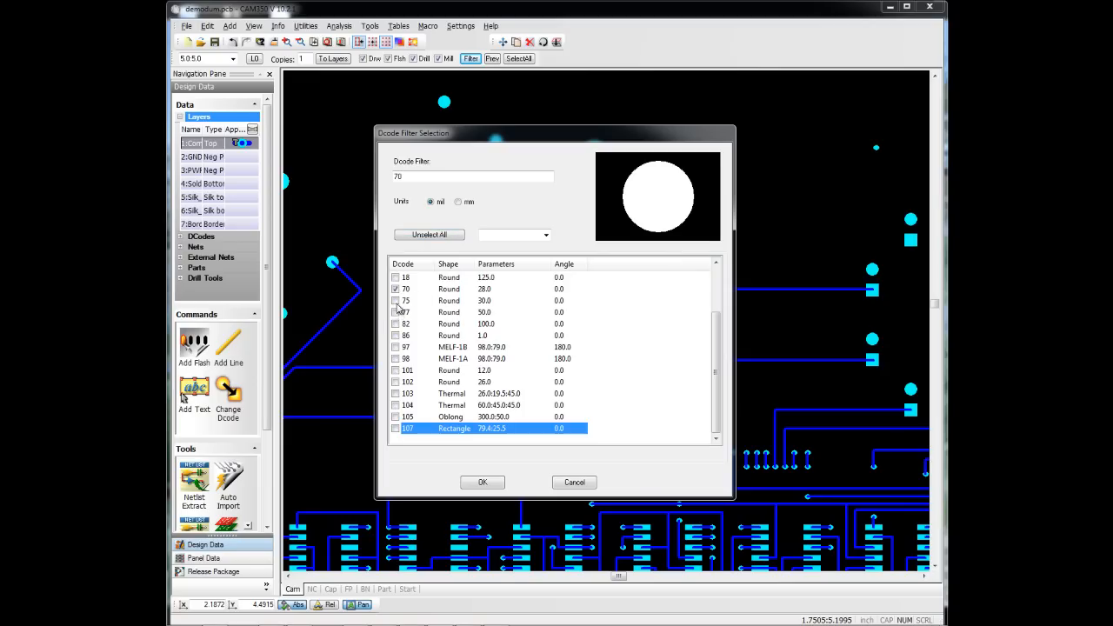
{"action": "left_click", "coordinate": [397, 314]}
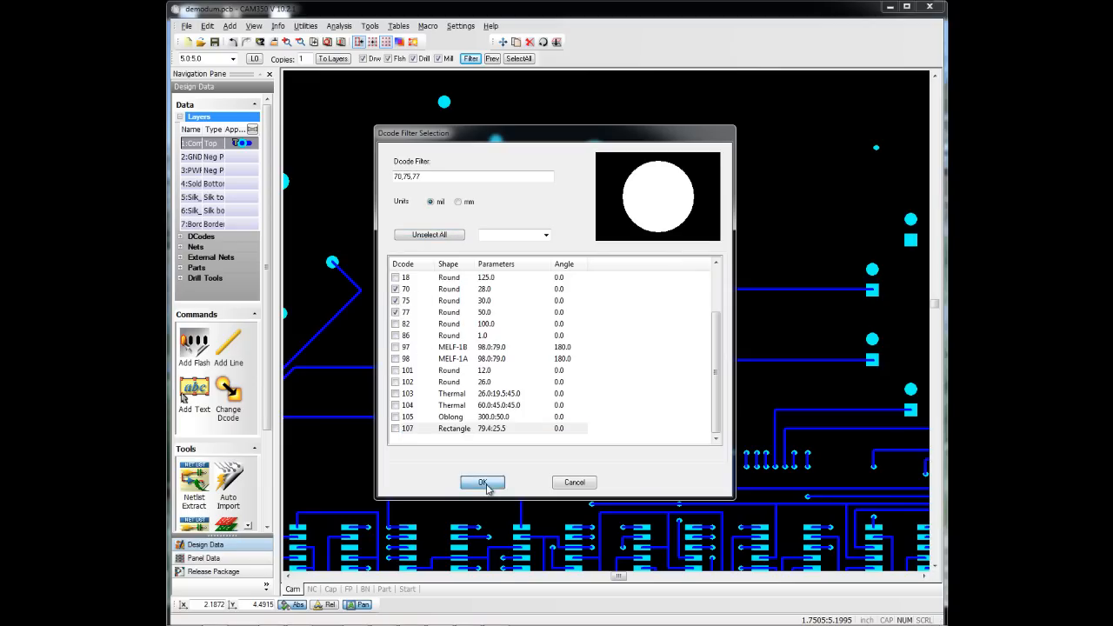
{"action": "left_click", "coordinate": [484, 484]}
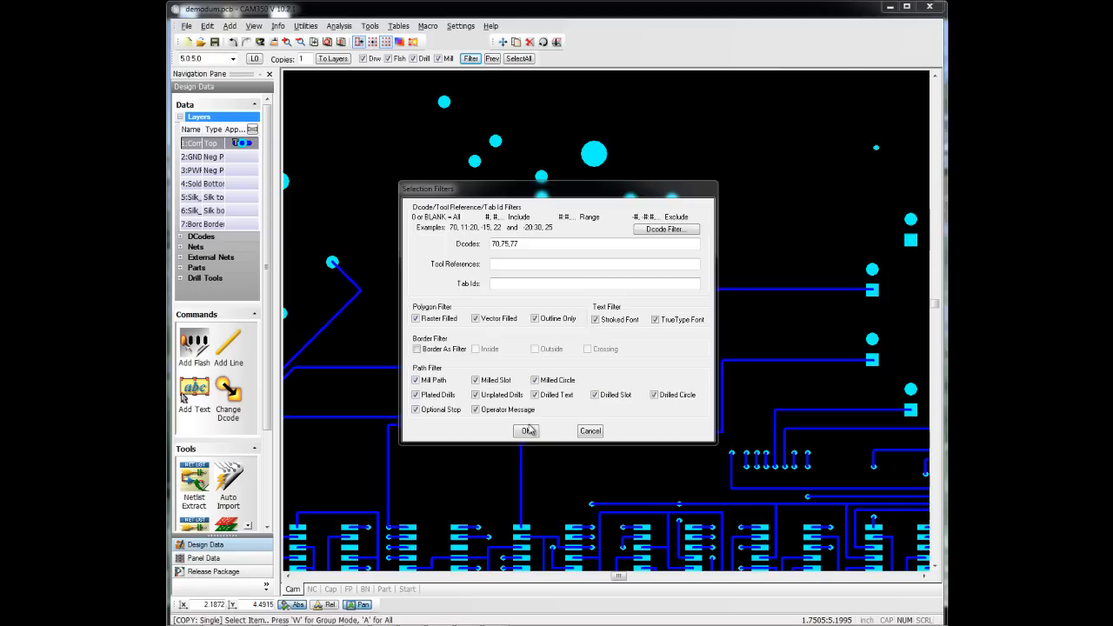
Step: Place a duplicate of the L-shaped trace group to the left of the original
{"action": "left_click", "coordinate": [527, 432]}
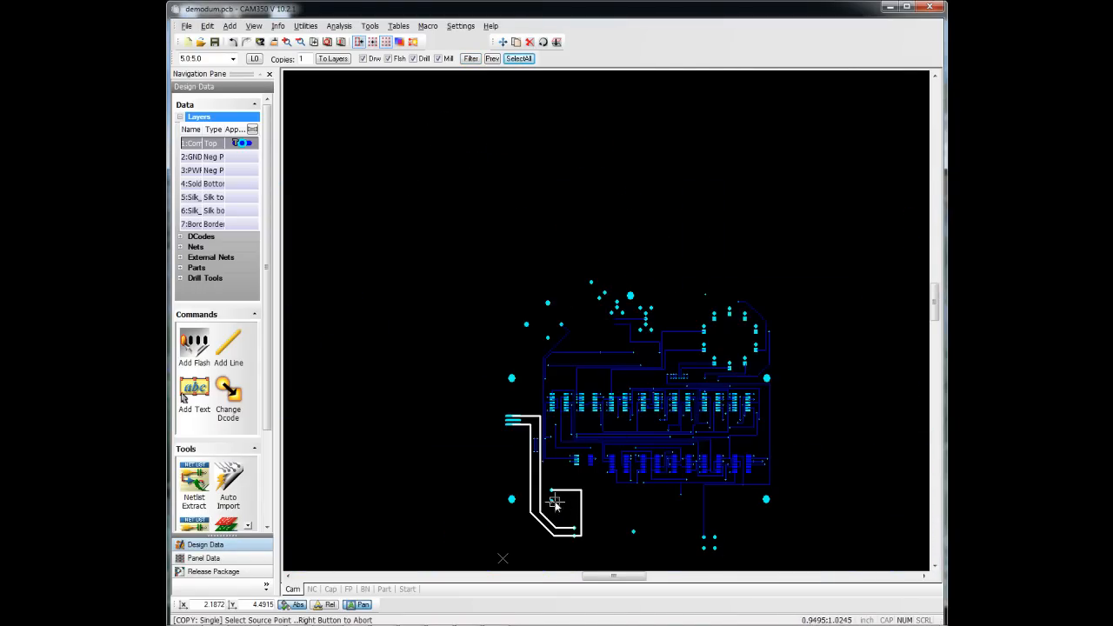
{"action": "mouse_move", "coordinate": [531, 467]}
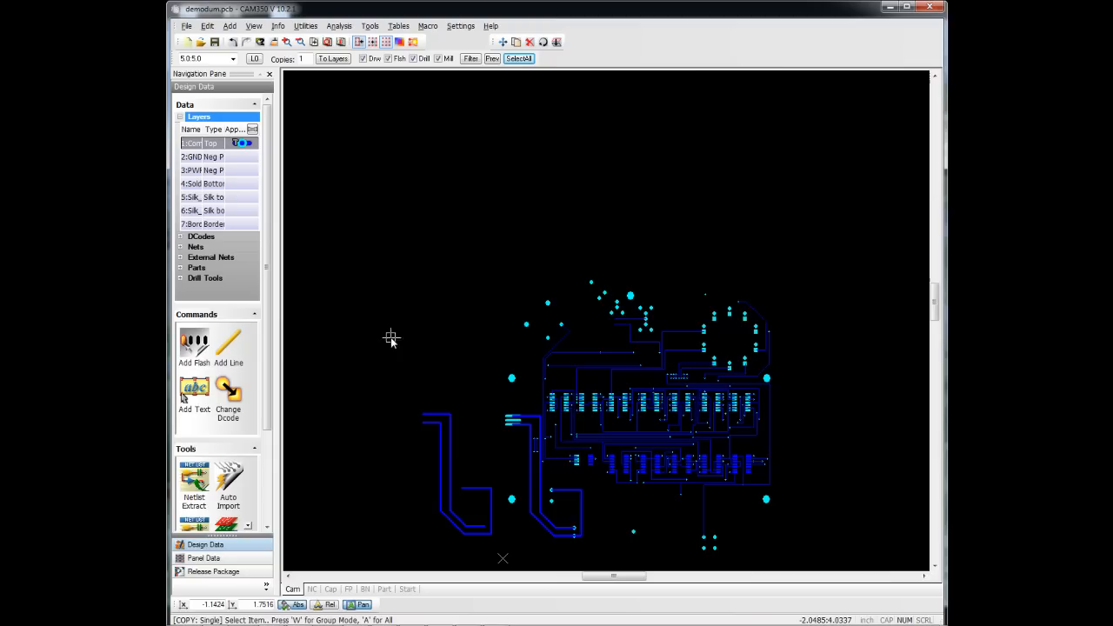
{"action": "mouse_move", "coordinate": [421, 261]}
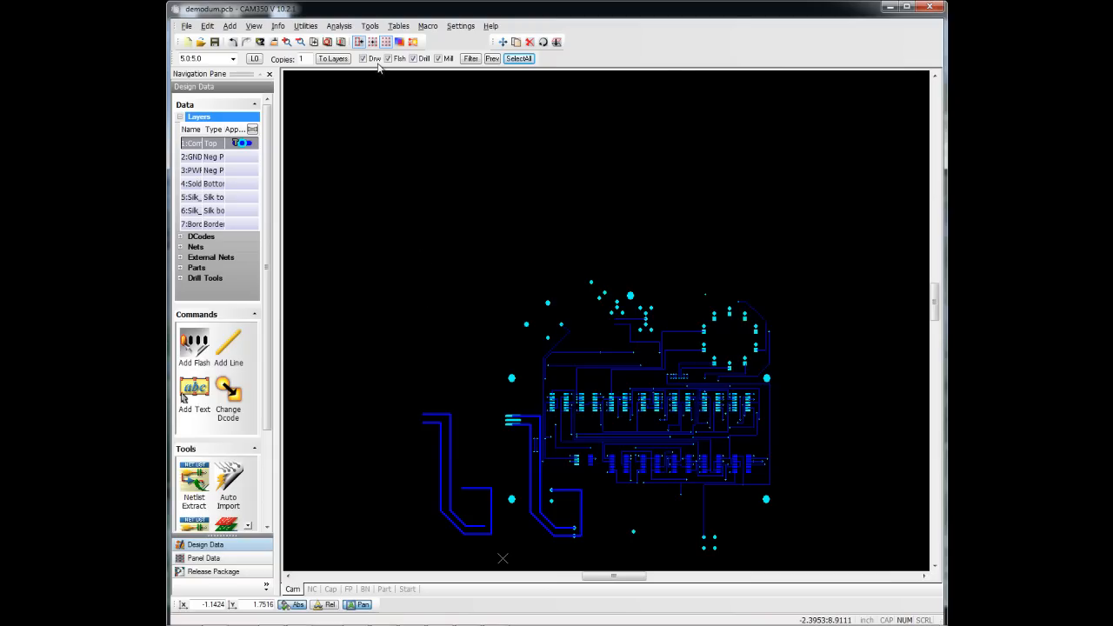
{"action": "left_click", "coordinate": [414, 59]}
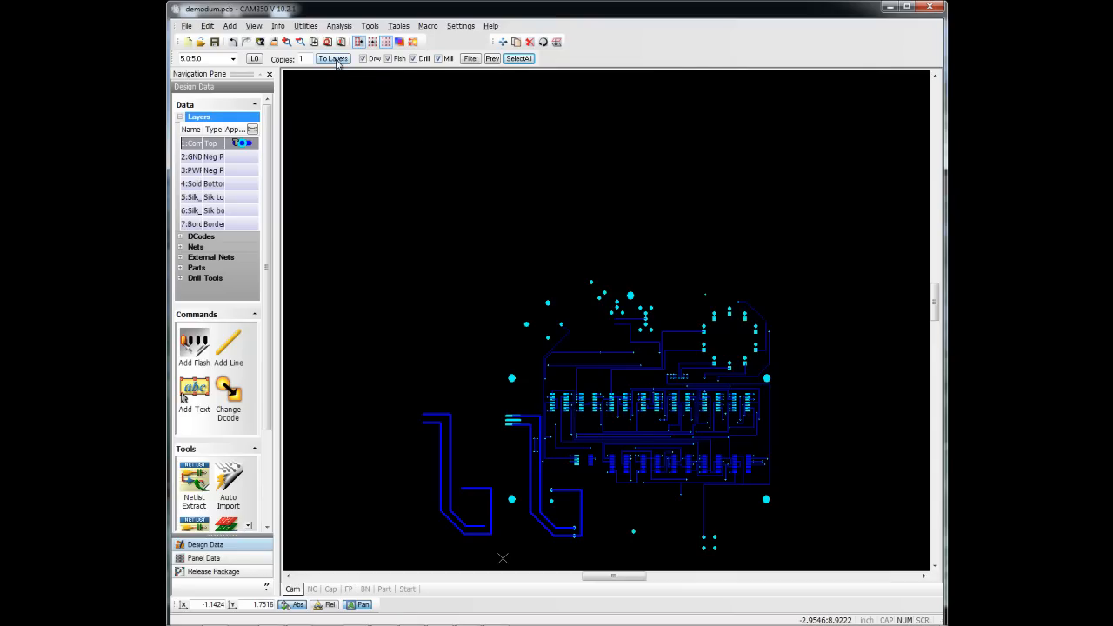
Step: Dismiss the copy-to-layers choice unchanged and copy the two hook-shaped traces again
{"action": "left_click", "coordinate": [334, 59]}
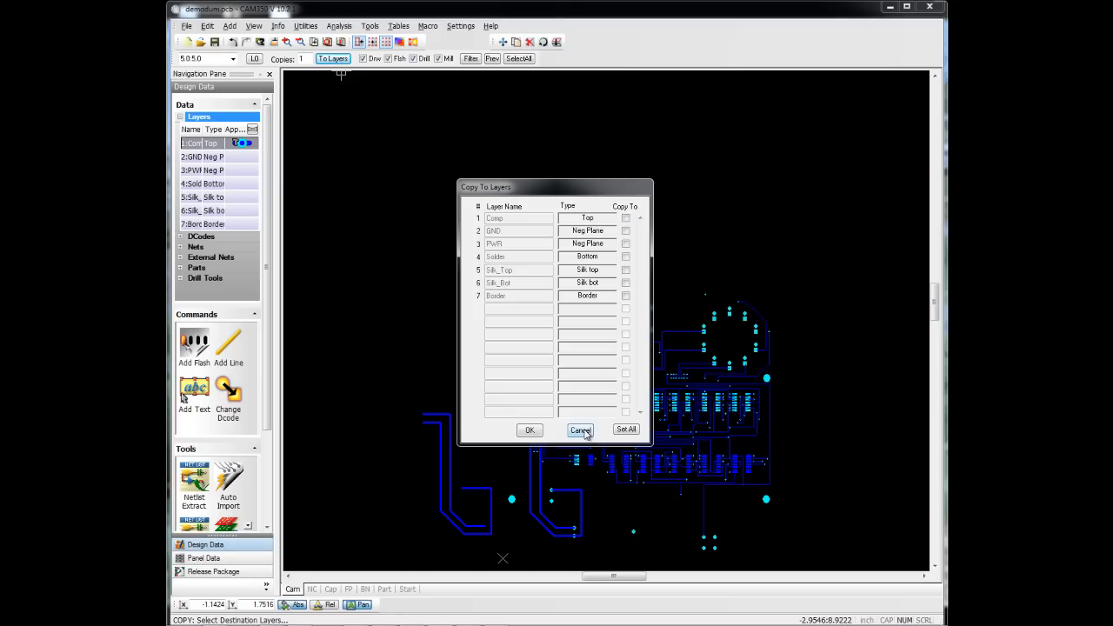
{"action": "left_click", "coordinate": [581, 430]}
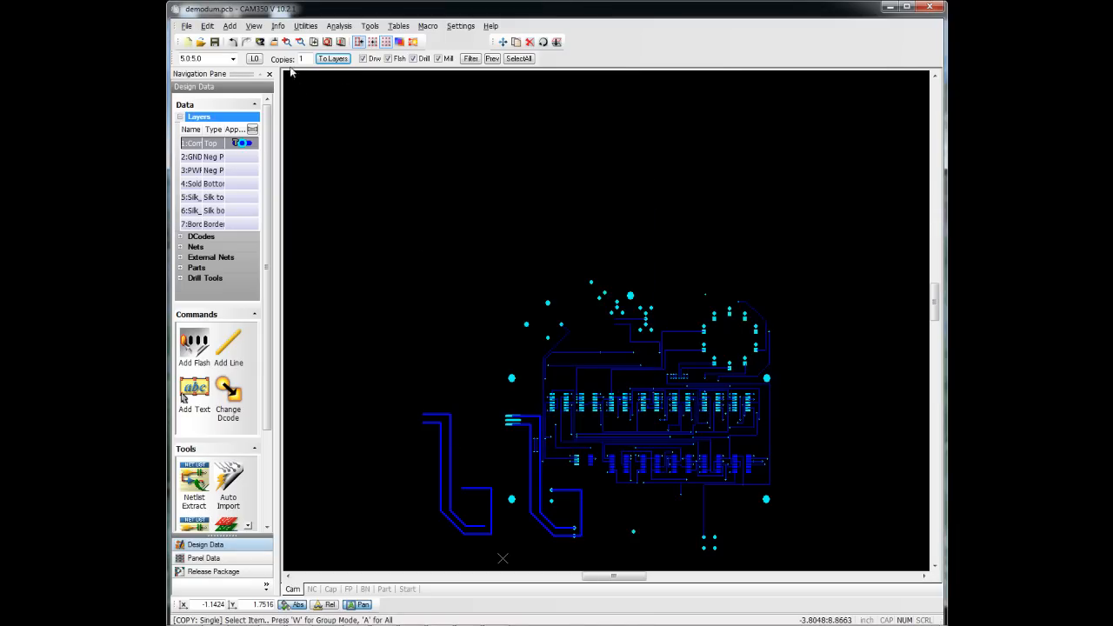
{"action": "mouse_move", "coordinate": [421, 280]}
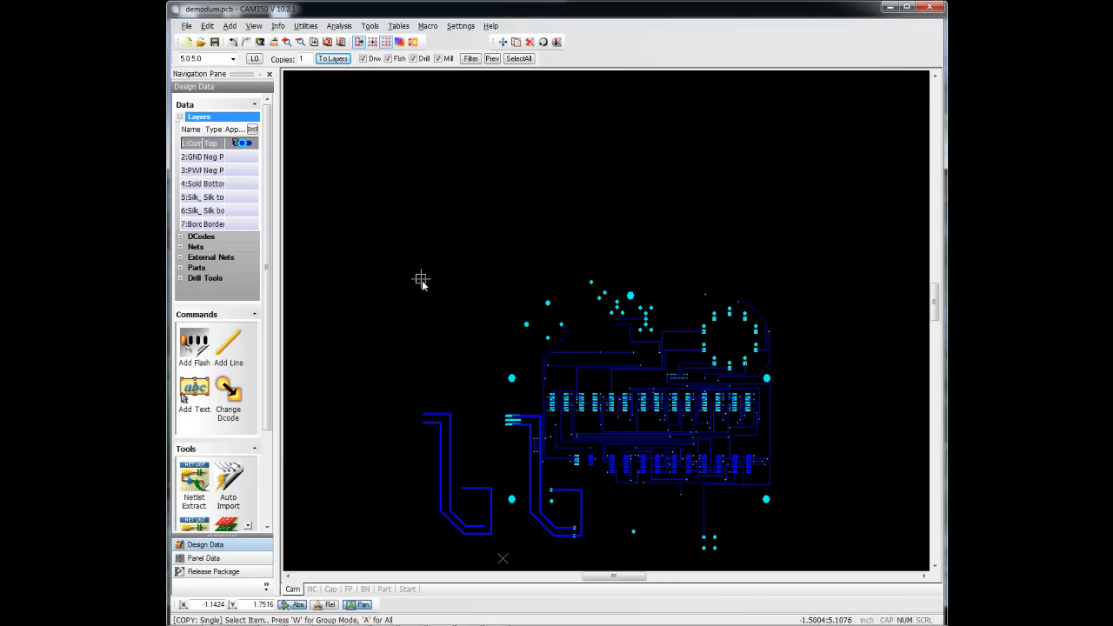
{"action": "left_click", "coordinate": [519, 59]}
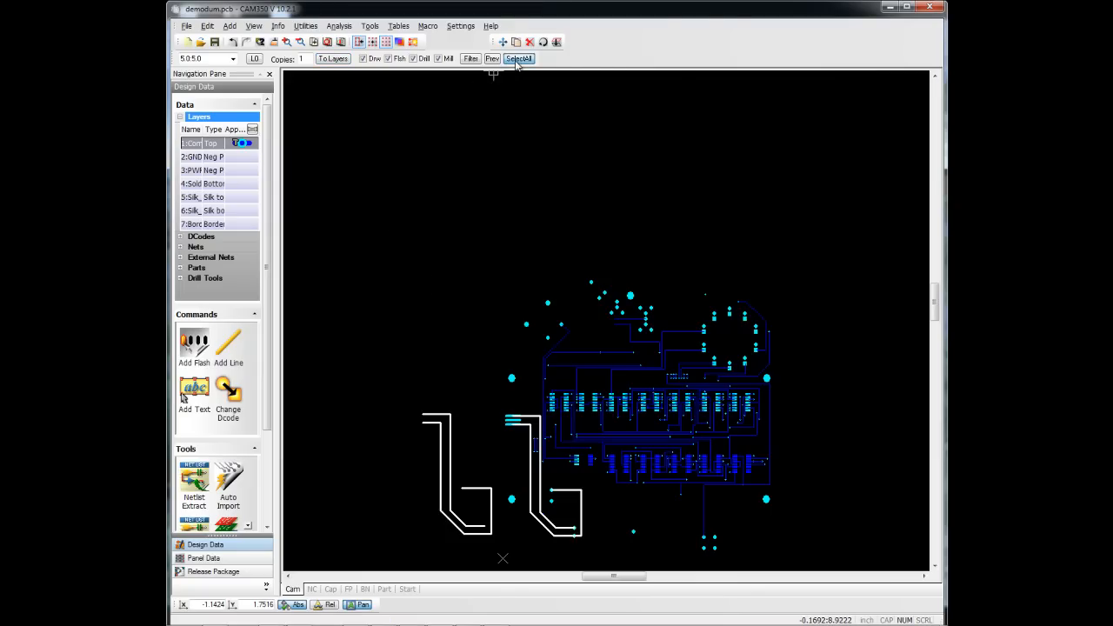
{"action": "left_click", "coordinate": [519, 59]}
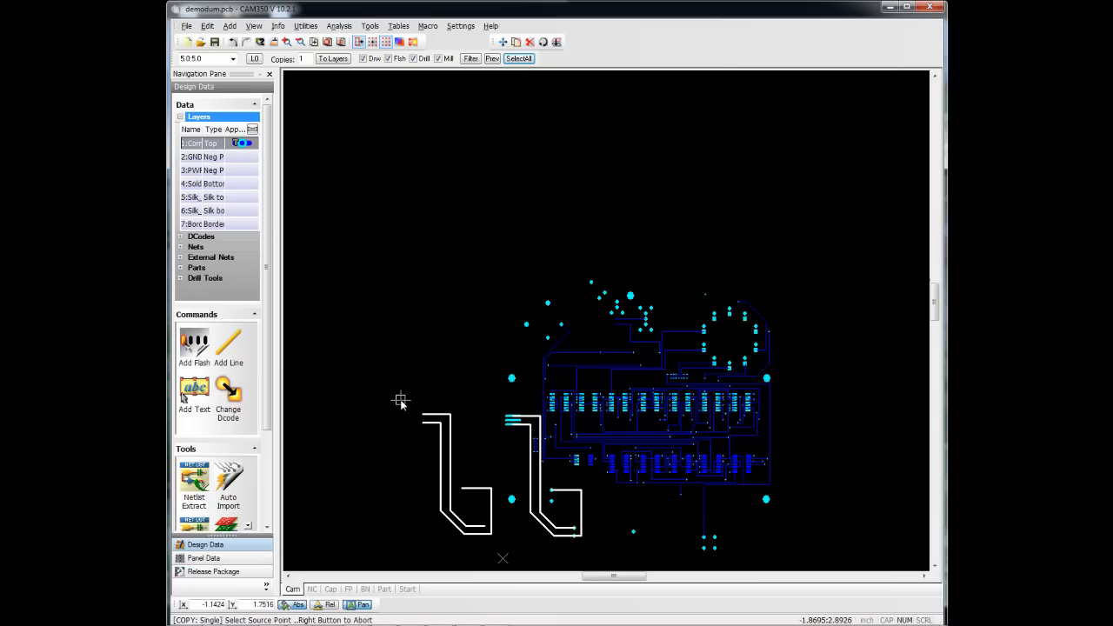
{"action": "mouse_move", "coordinate": [445, 423]}
{"action": "type", "text": "3"}
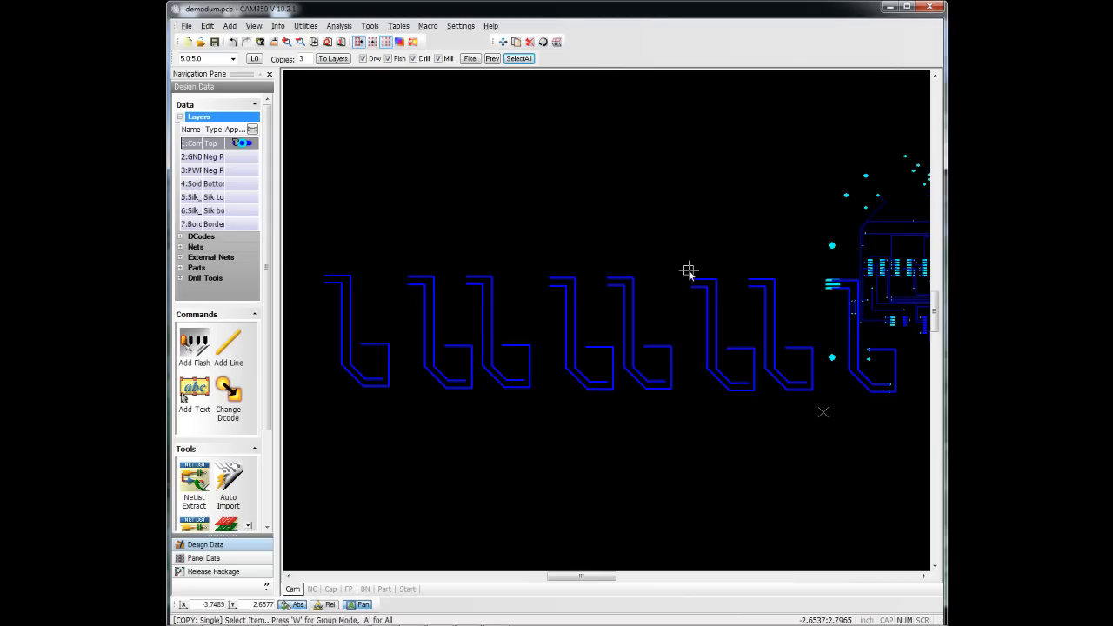
{"action": "mouse_move", "coordinate": [621, 131]}
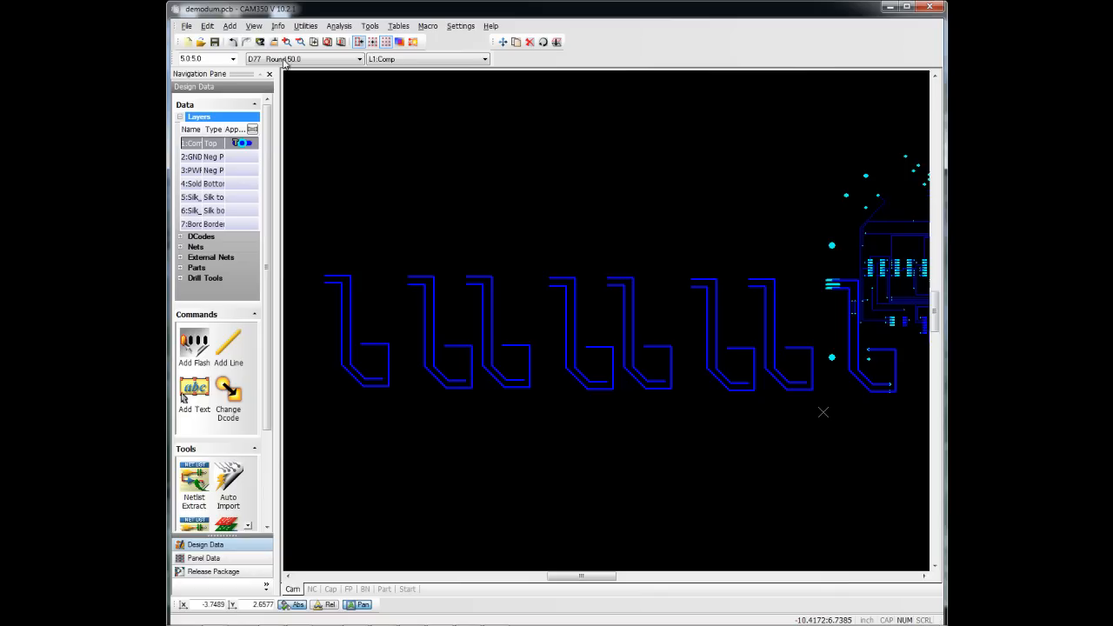
Step: Window-select and delete the 28 duplicated hook-shaped trace objects
{"action": "left_click", "coordinate": [207, 26]}
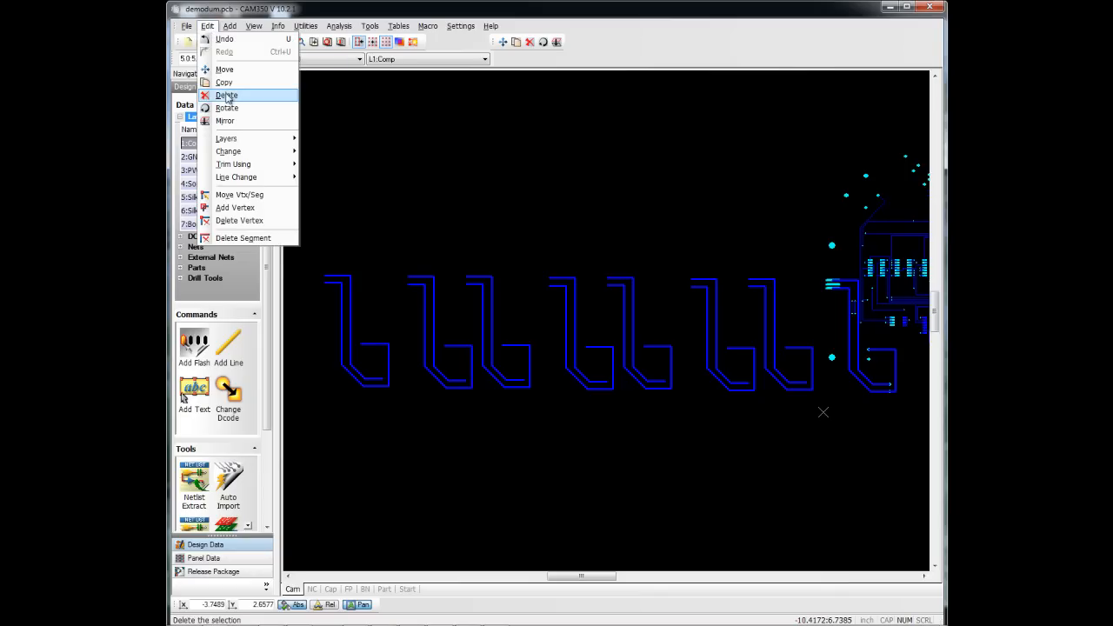
{"action": "left_click", "coordinate": [226, 94]}
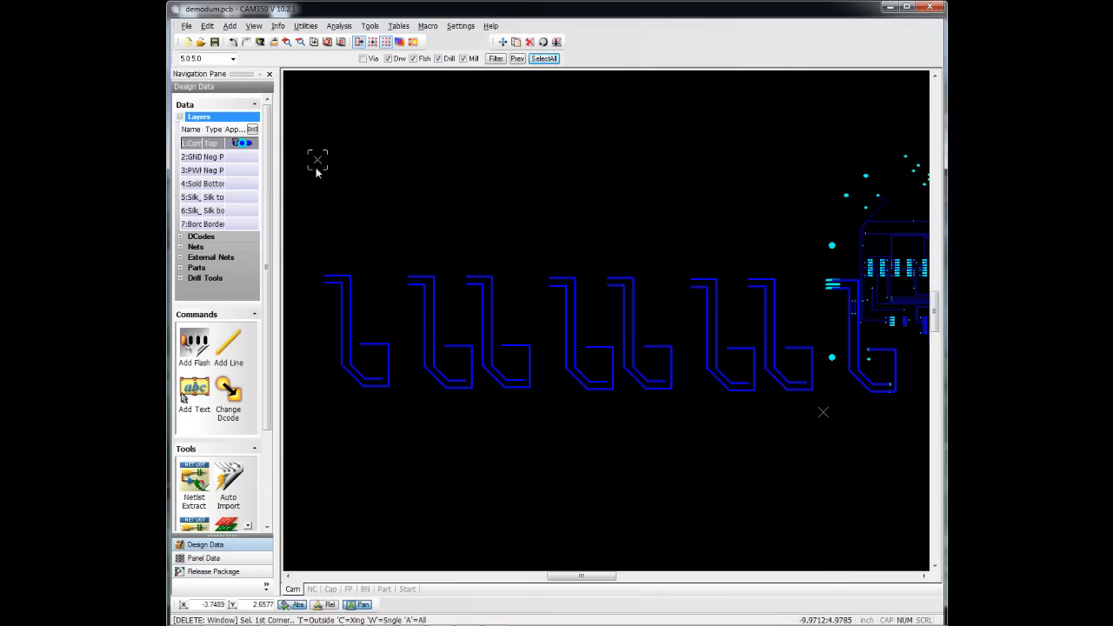
{"action": "left_click_drag", "start_coordinate": [317, 160], "coordinate": [828, 459]}
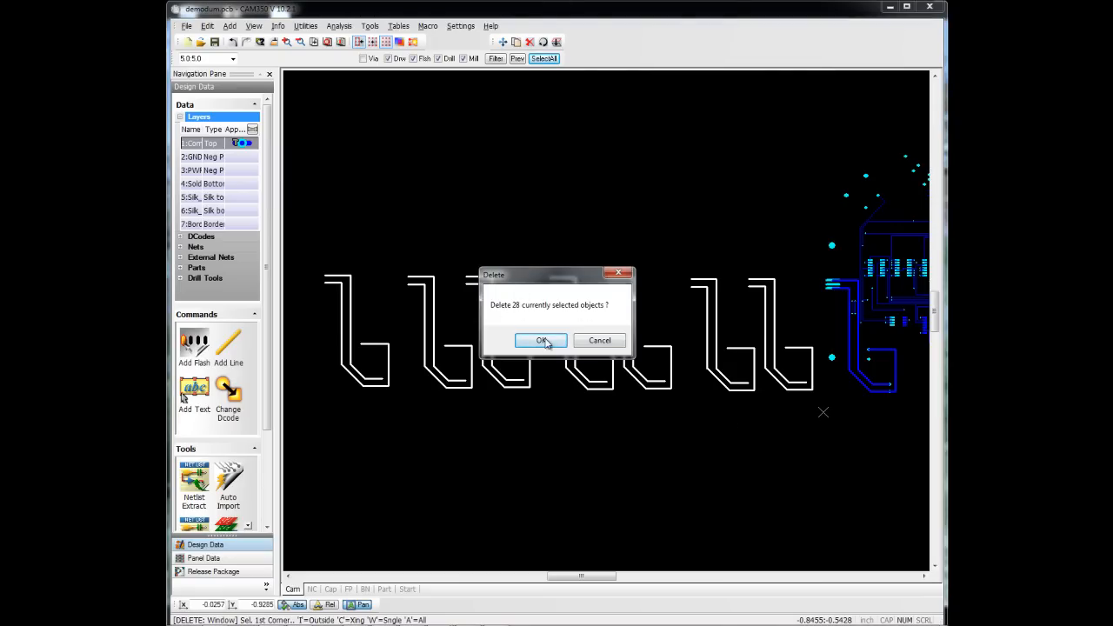
{"action": "left_click", "coordinate": [539, 339]}
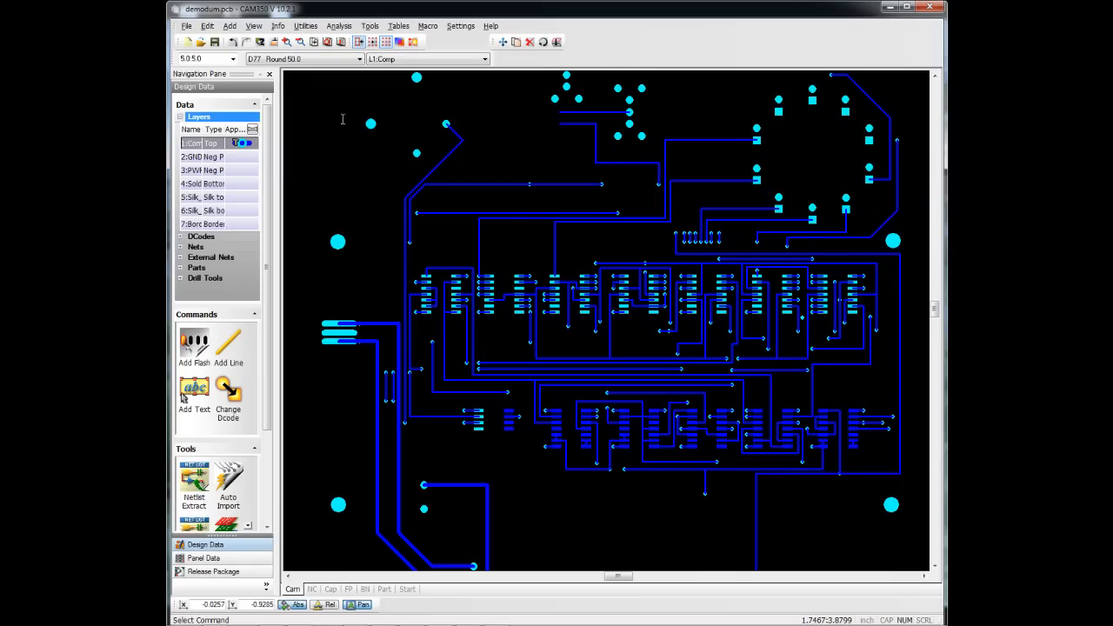
Step: Zoom to the right-angled trace and bring up the Line Change reshaping options
{"action": "left_click", "coordinate": [207, 26]}
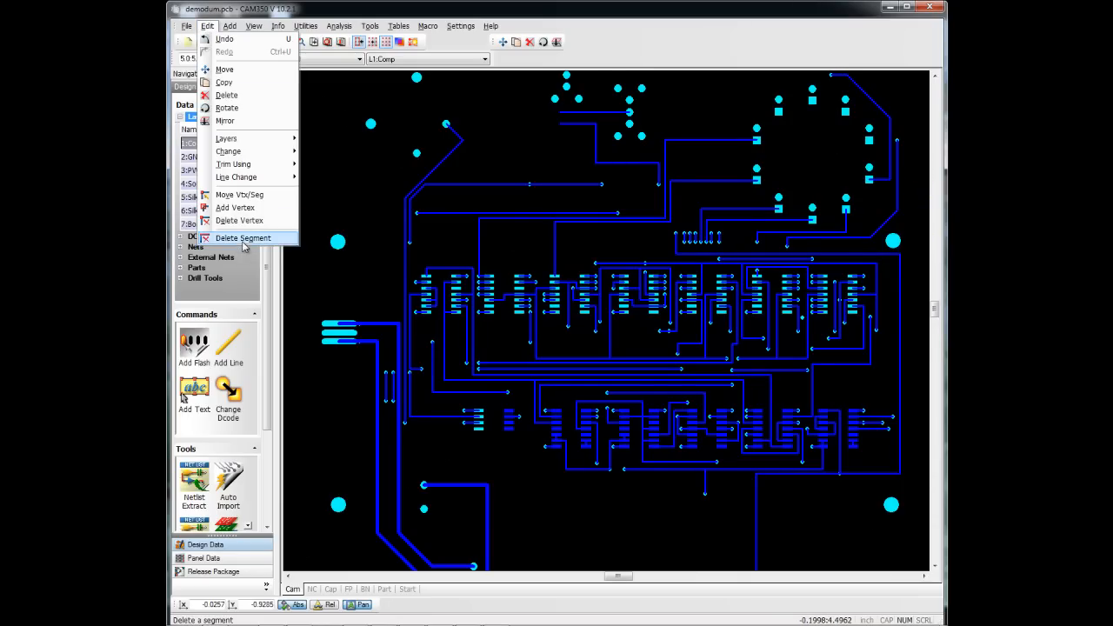
{"action": "left_click", "coordinate": [244, 237]}
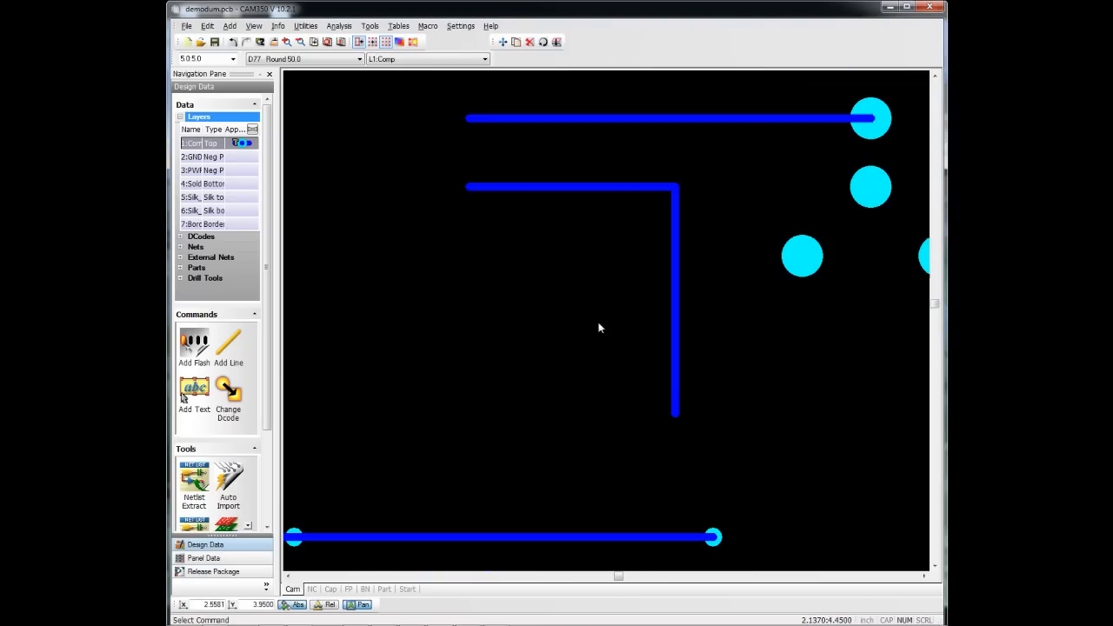
{"action": "left_click", "coordinate": [207, 26]}
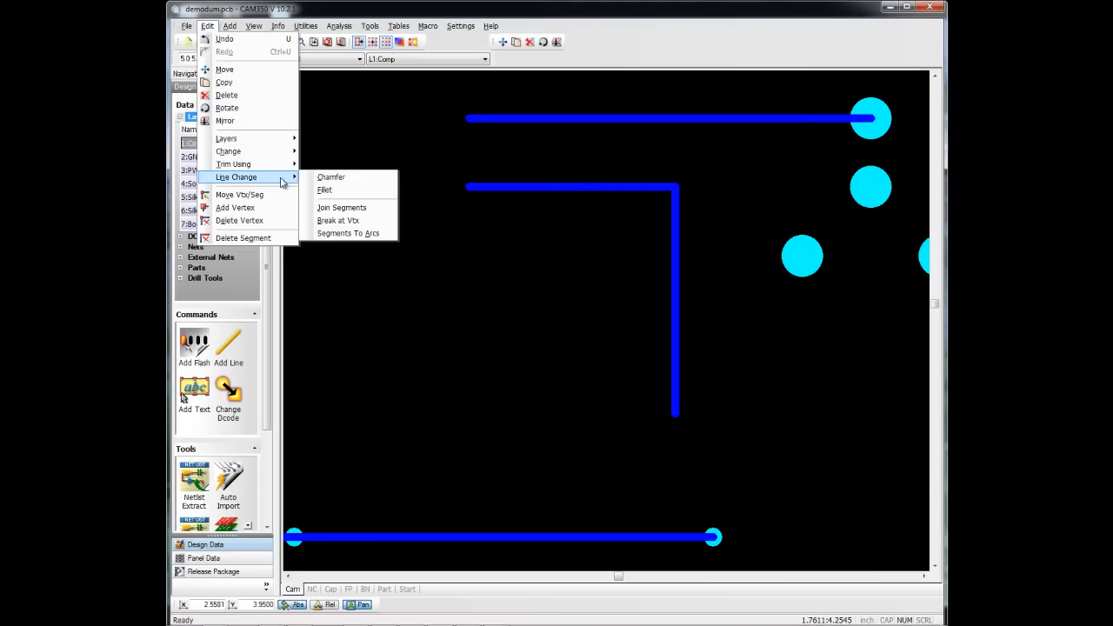
Step: Chamfer the trace's right-angle corner and move a vertex so it starts diagonally
{"action": "left_click", "coordinate": [330, 177]}
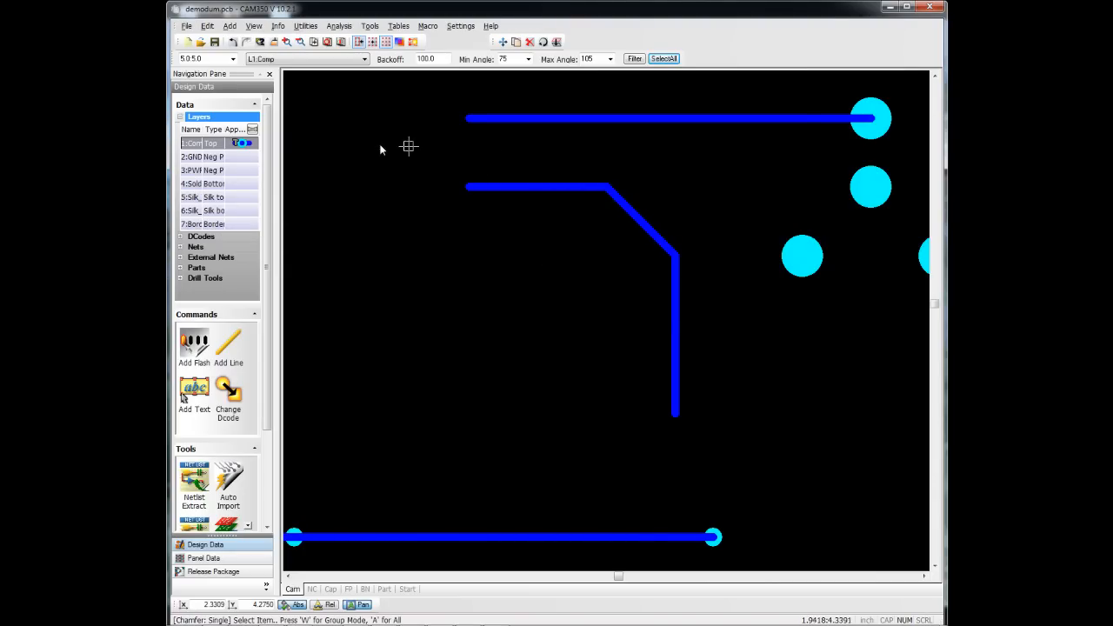
{"action": "left_click", "coordinate": [207, 26]}
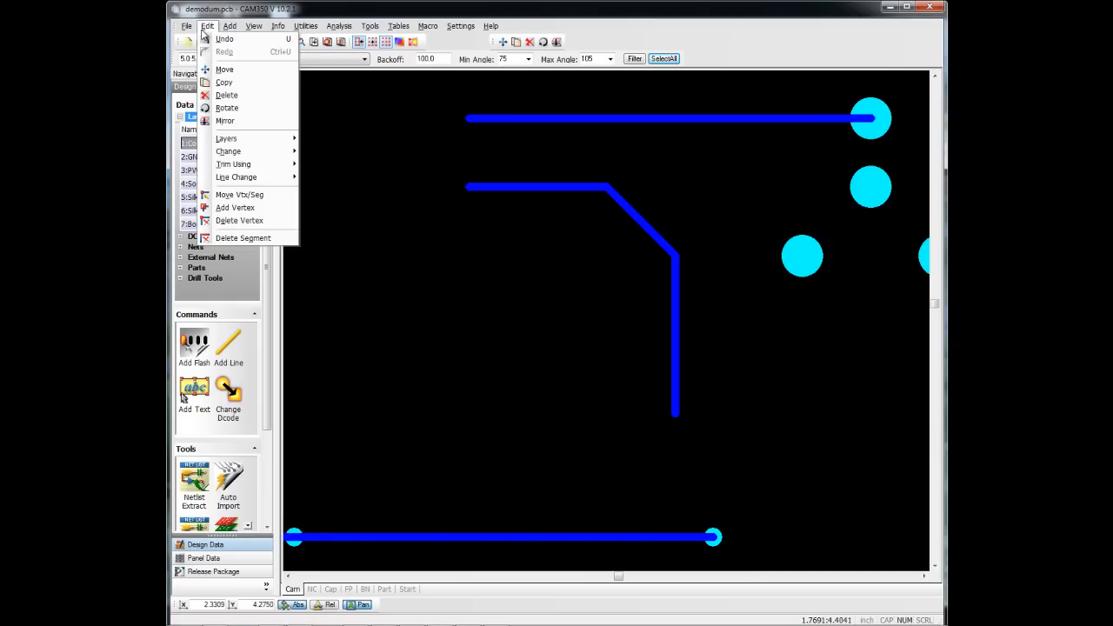
{"action": "left_click", "coordinate": [240, 195]}
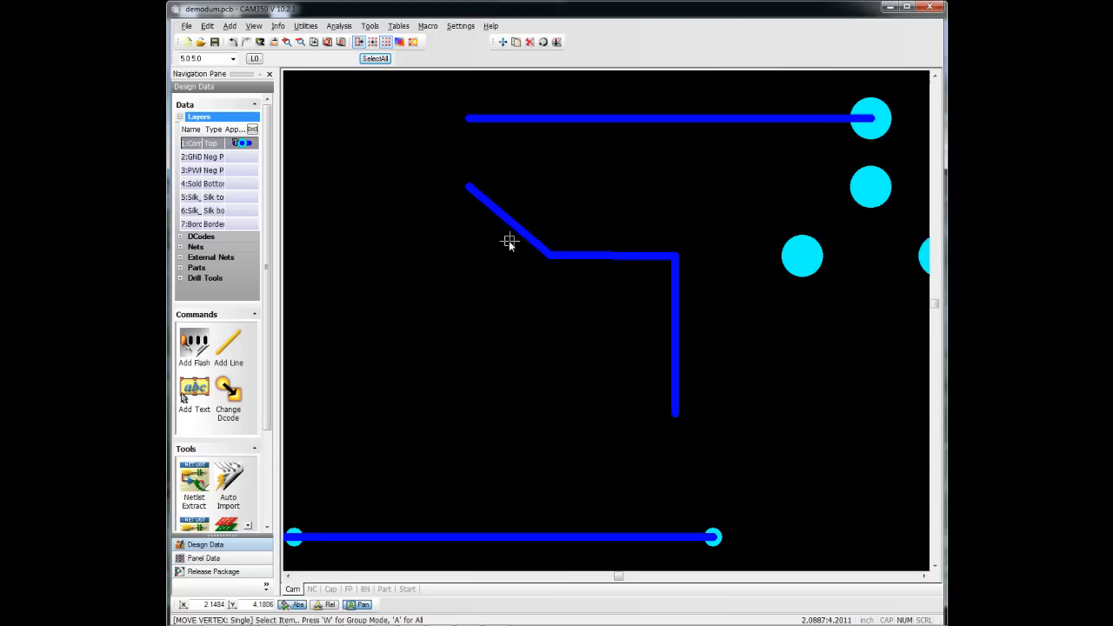
Step: Add a vertex on the vertical segment, then delete the jog's corner vertex for a diagonal run
{"action": "left_click", "coordinate": [230, 26]}
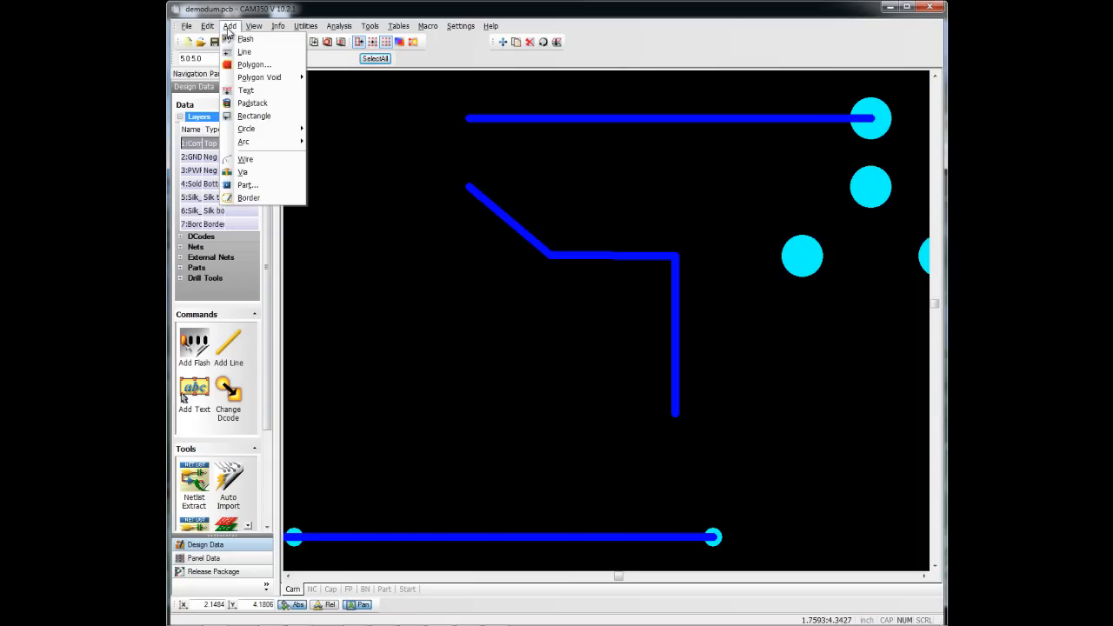
{"action": "left_click", "coordinate": [207, 26]}
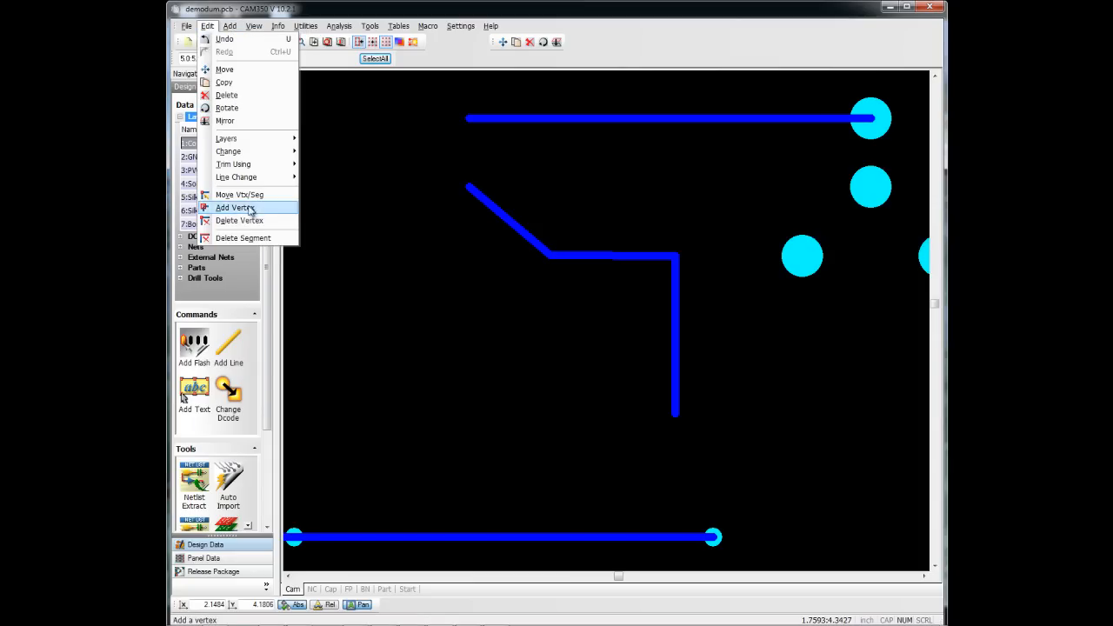
{"action": "left_click", "coordinate": [233, 207]}
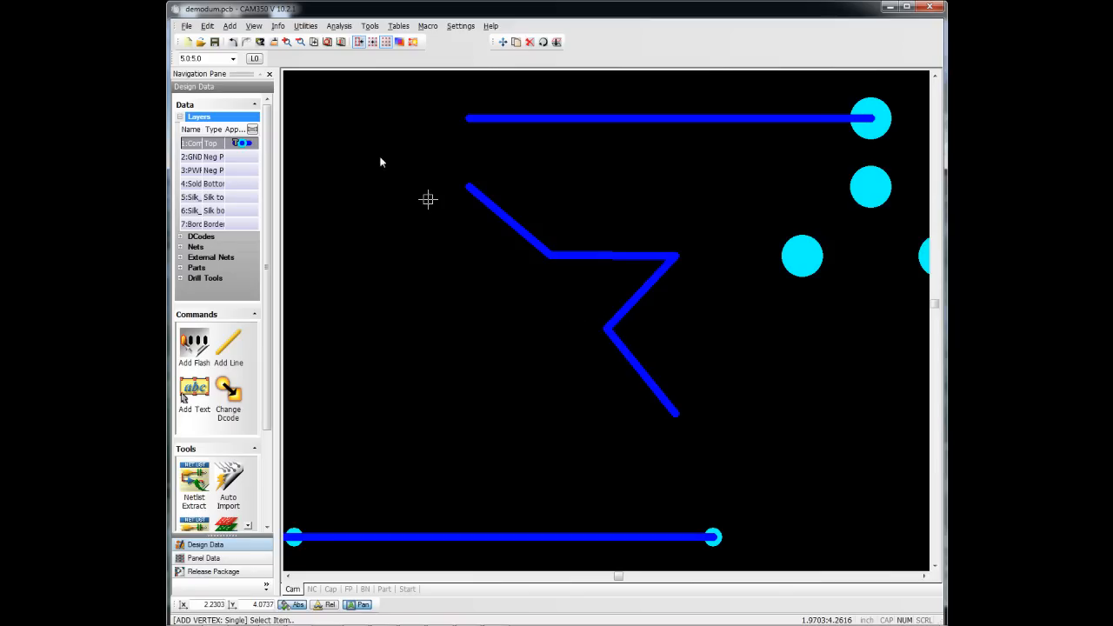
{"action": "left_click", "coordinate": [207, 26]}
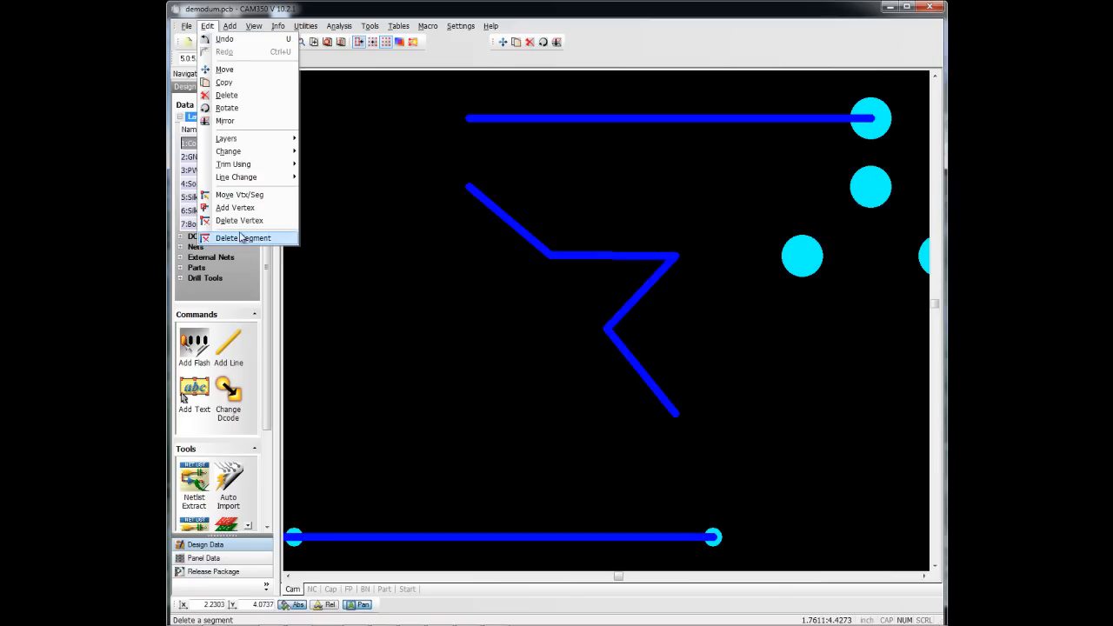
{"action": "left_click", "coordinate": [236, 219]}
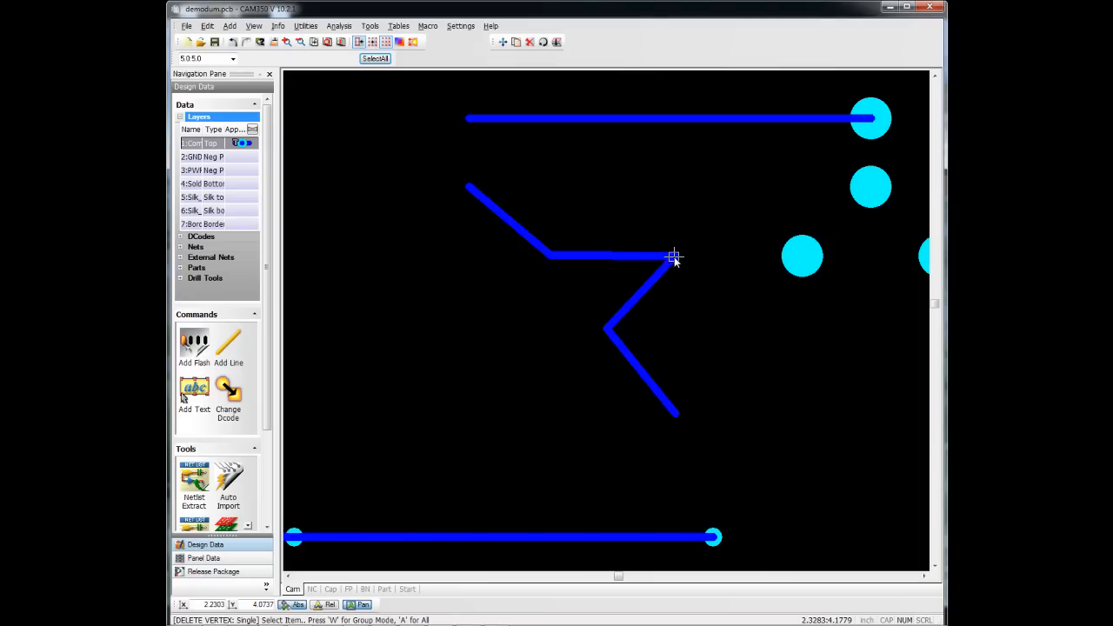
{"action": "left_click", "coordinate": [674, 258]}
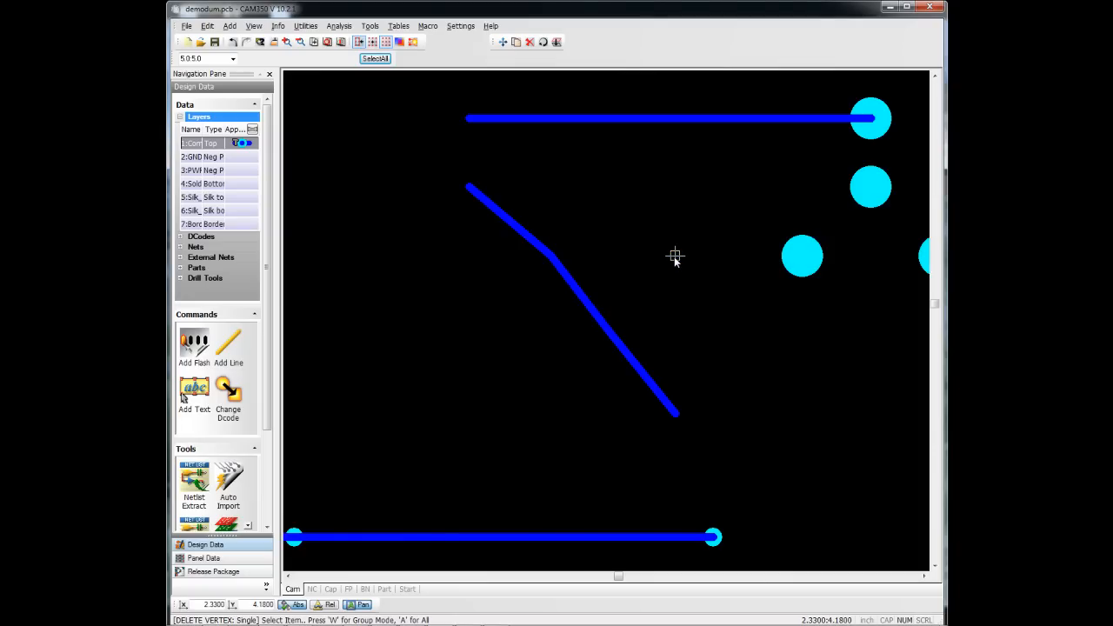